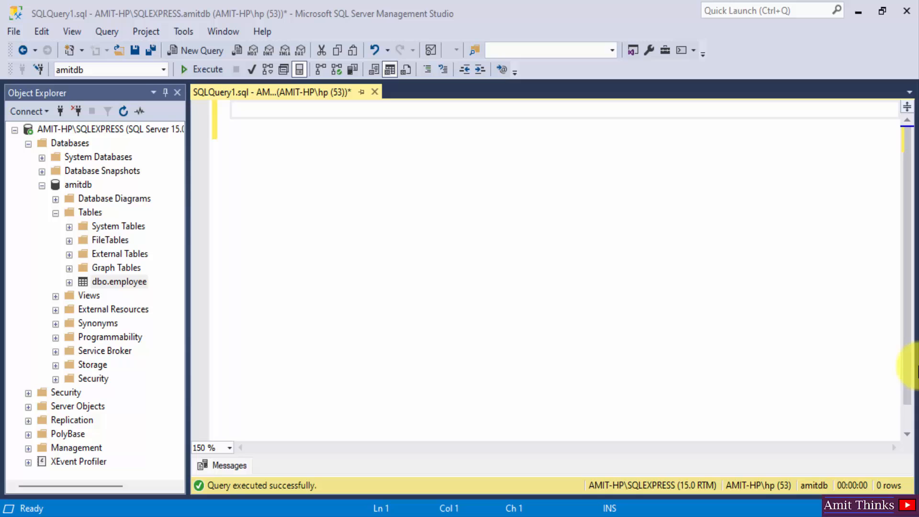
{"action": "mouse_move", "coordinate": [197, 237]}
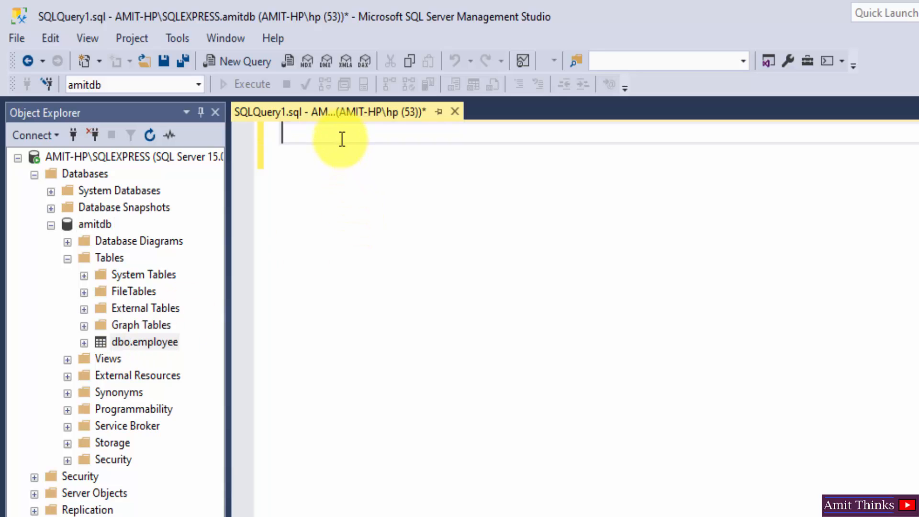
Switch to amitdb and run select * from employee, returning six employee records.
{"action": "type", "text": "use amitdb"}
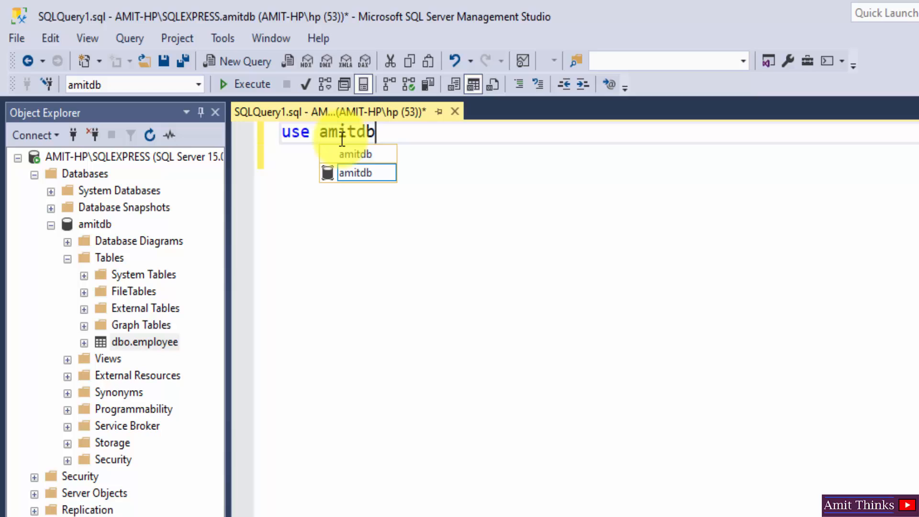
{"action": "type", "text": ";"}
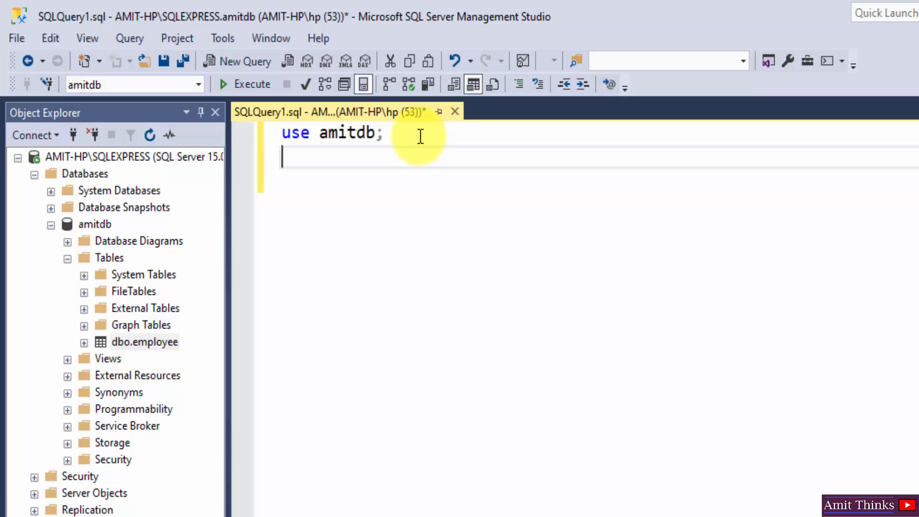
{"action": "type", "text": "select"}
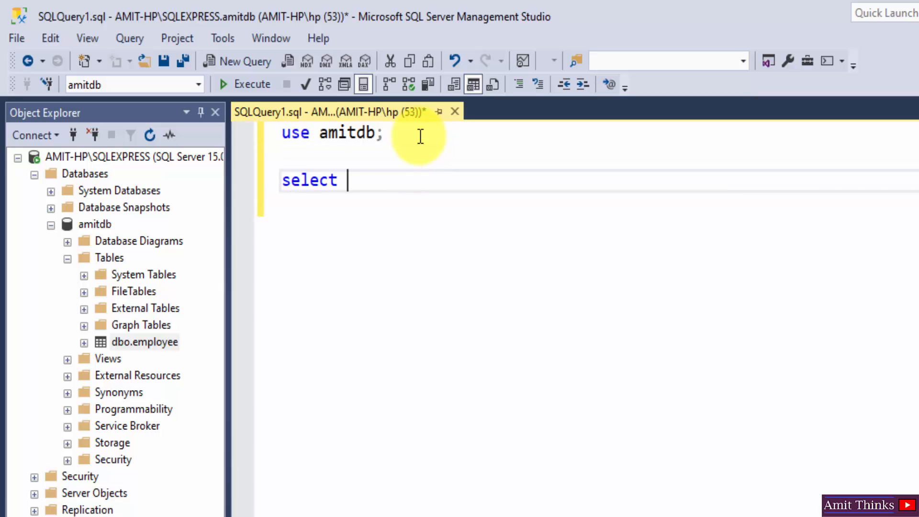
{"action": "type", "text": "* from emp"}
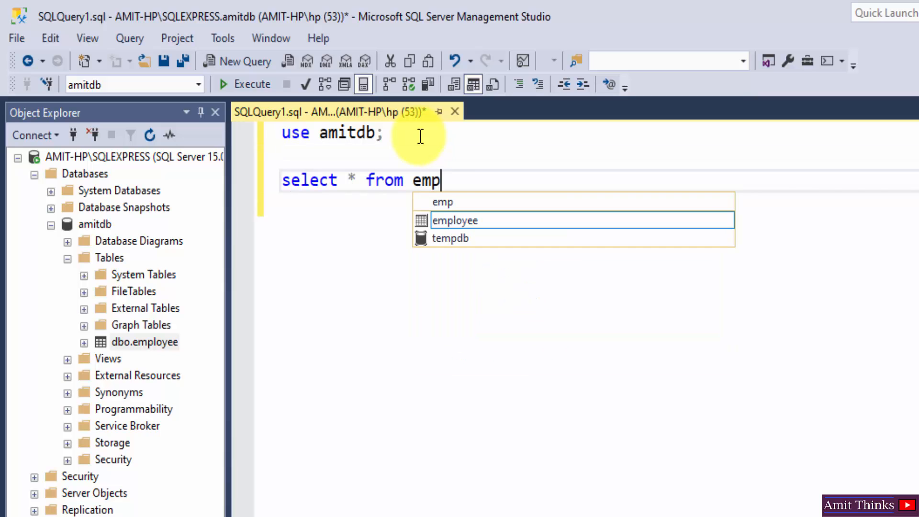
{"action": "key", "text": "Tab"}
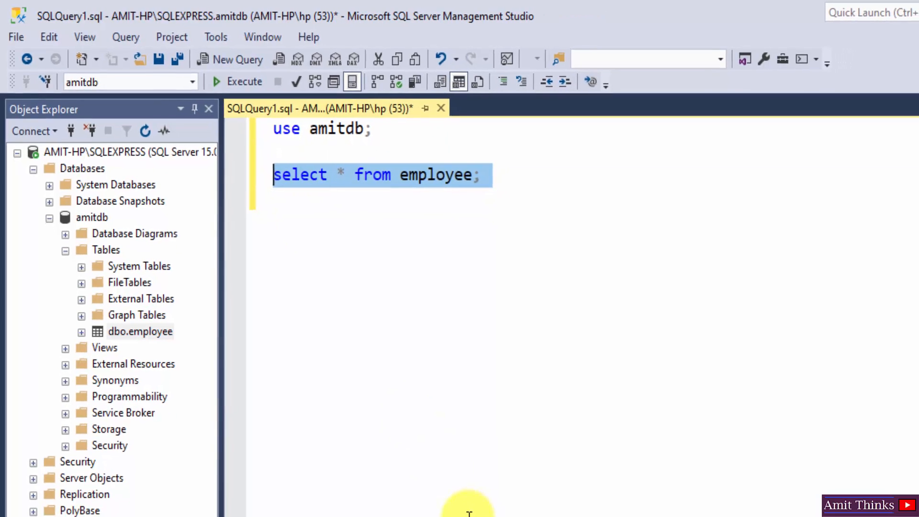
{"action": "left_click", "coordinate": [244, 80]}
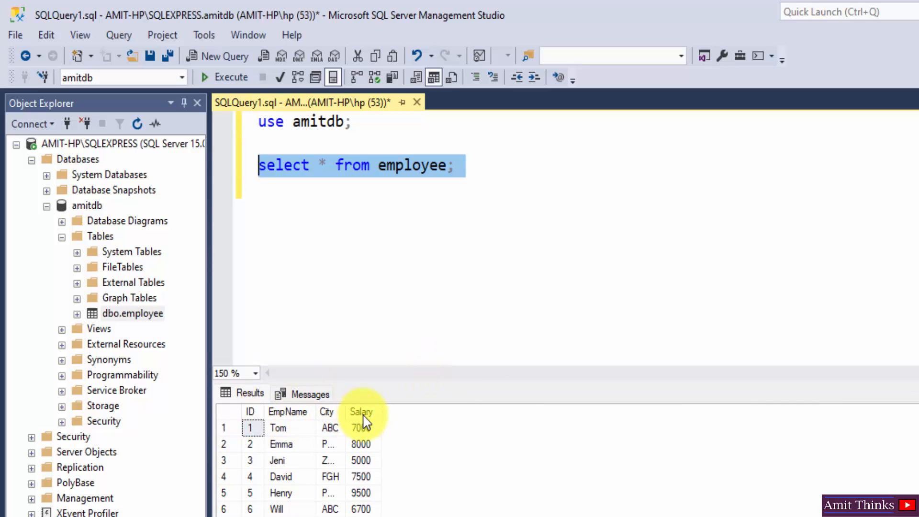
{"action": "mouse_move", "coordinate": [362, 411]}
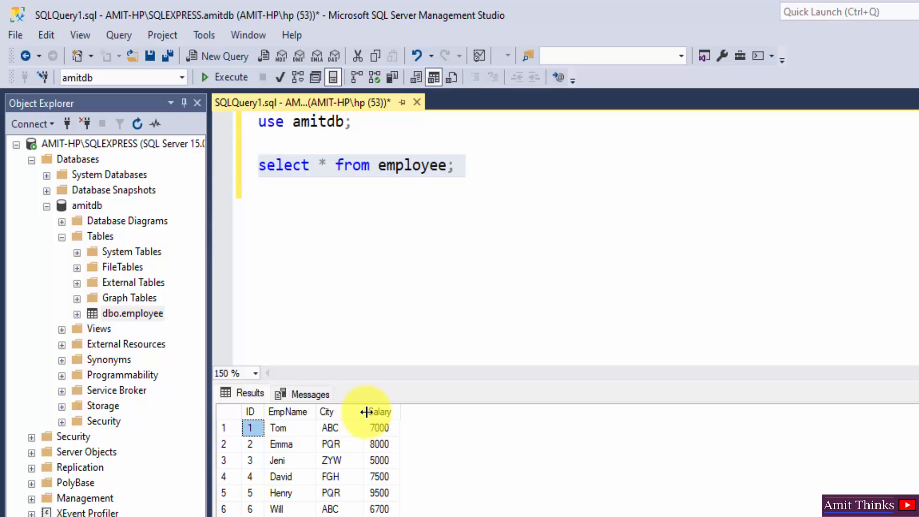
{"action": "mouse_move", "coordinate": [343, 416]}
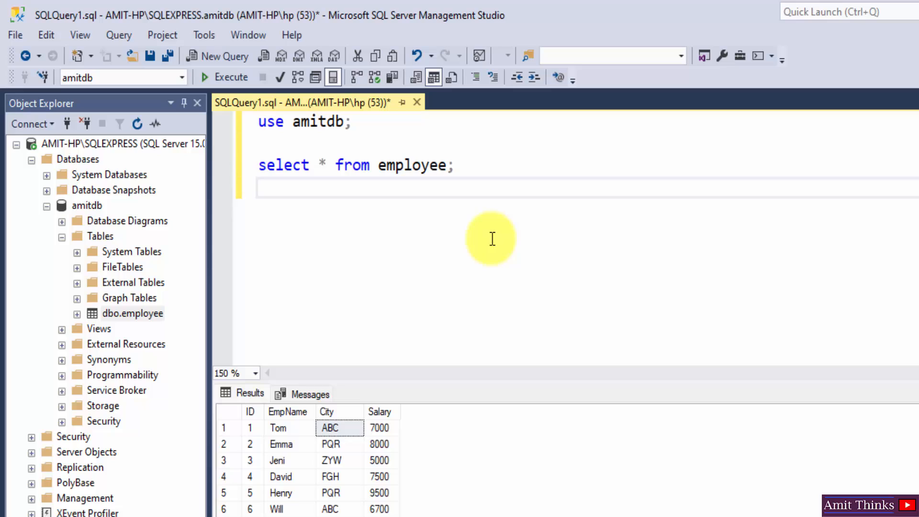
Write create view [Employees ABC] AS select EmpName, City.
{"action": "type", "text": "create view"}
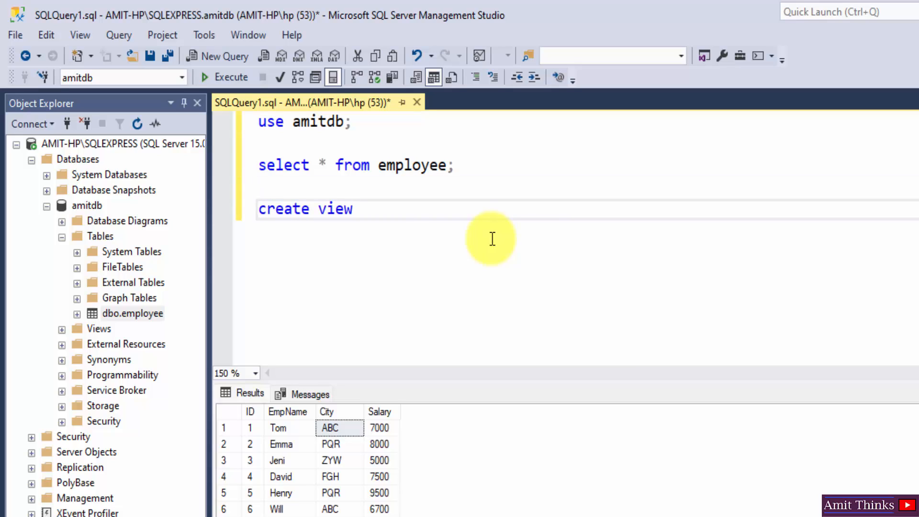
{"action": "type", "text": "["}
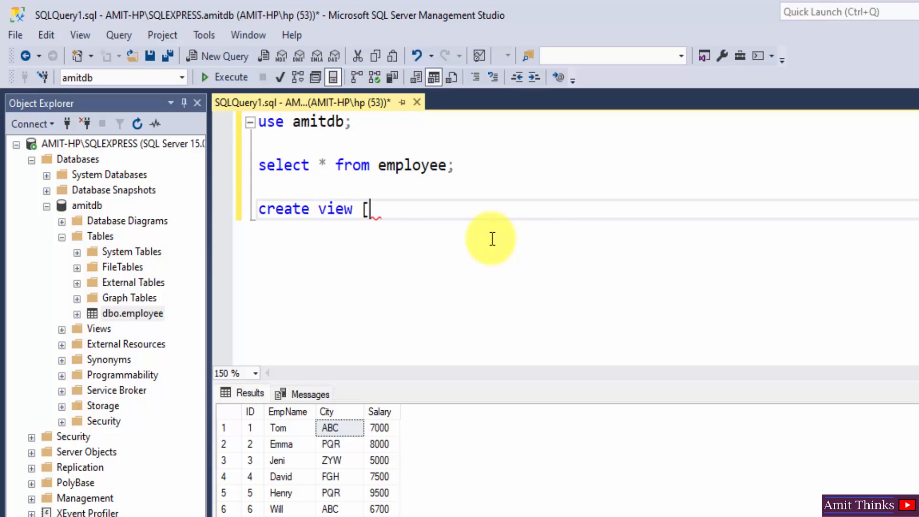
{"action": "type", "text": "]"}
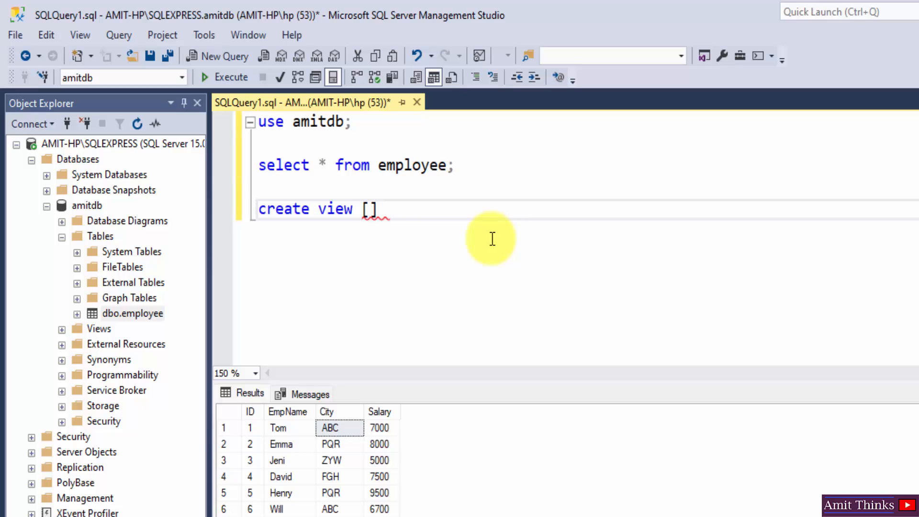
{"action": "type", "text": "Employ"}
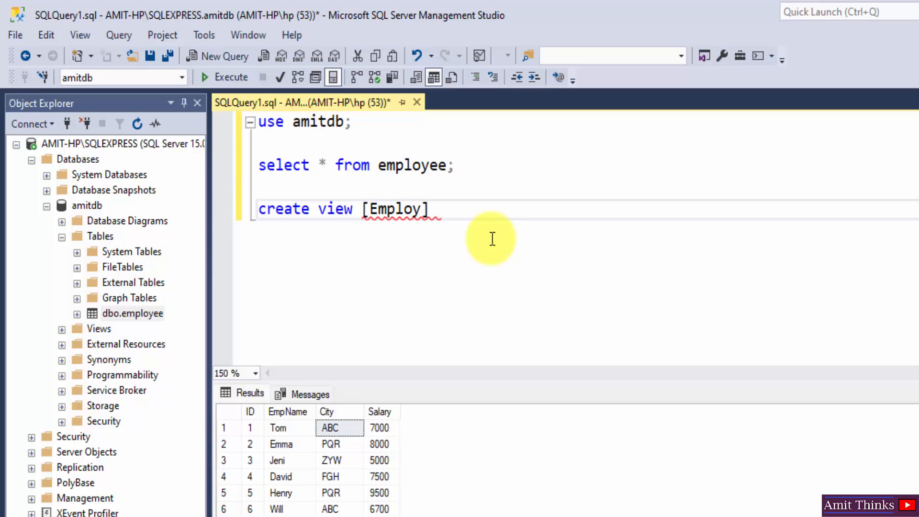
{"action": "type", "text": "ees"}
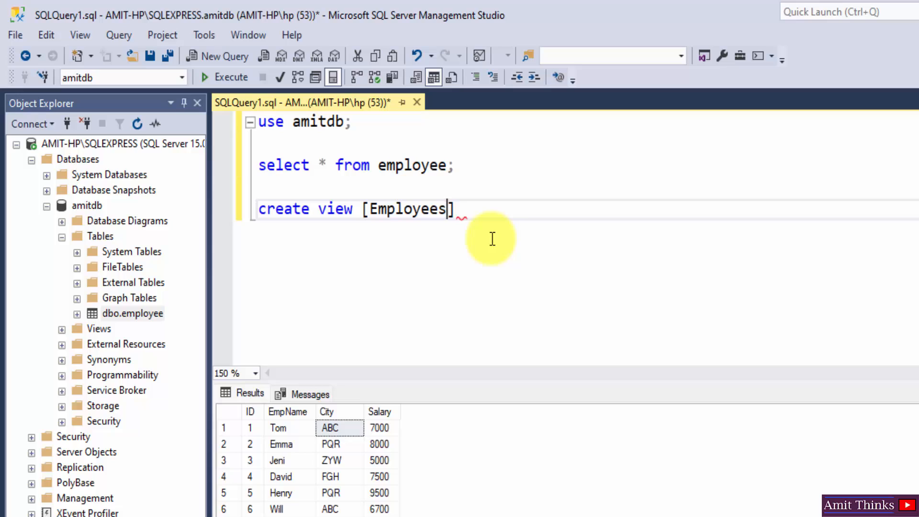
{"action": "type", "text": "ABC"}
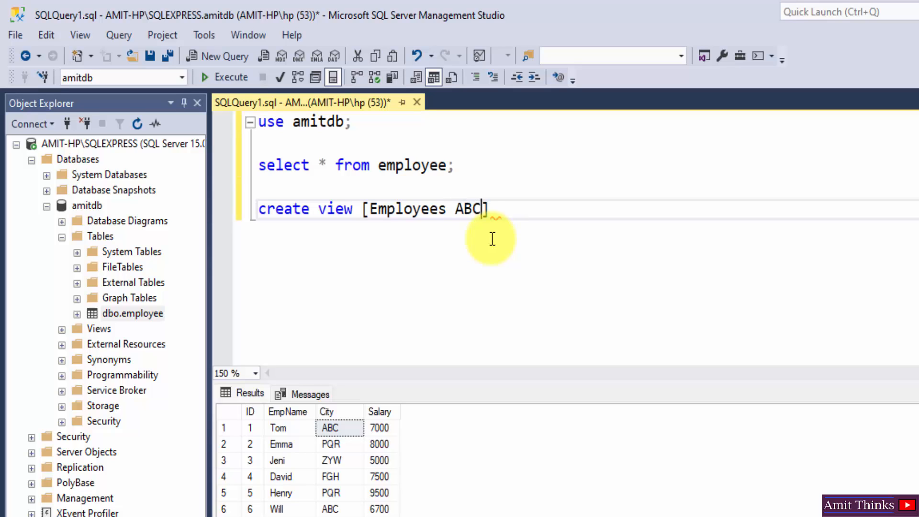
{"action": "type", "text": "AS"}
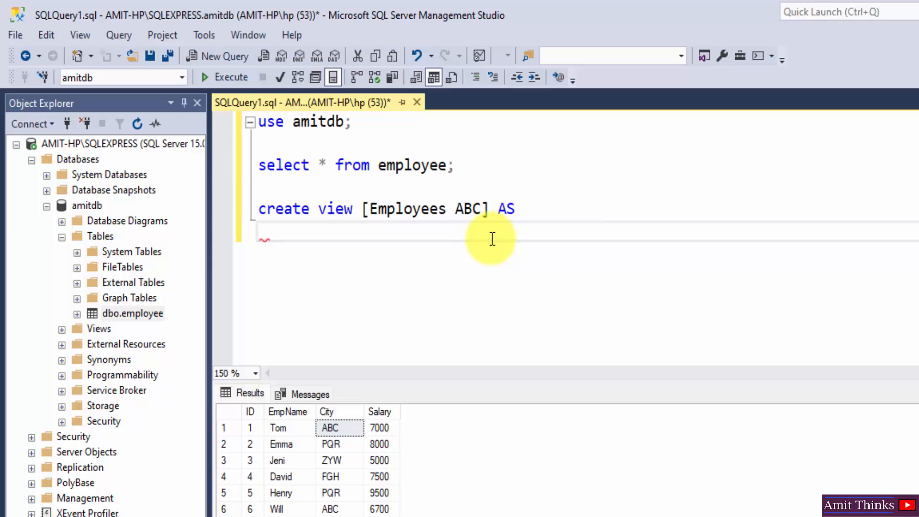
{"action": "type", "text": "select"}
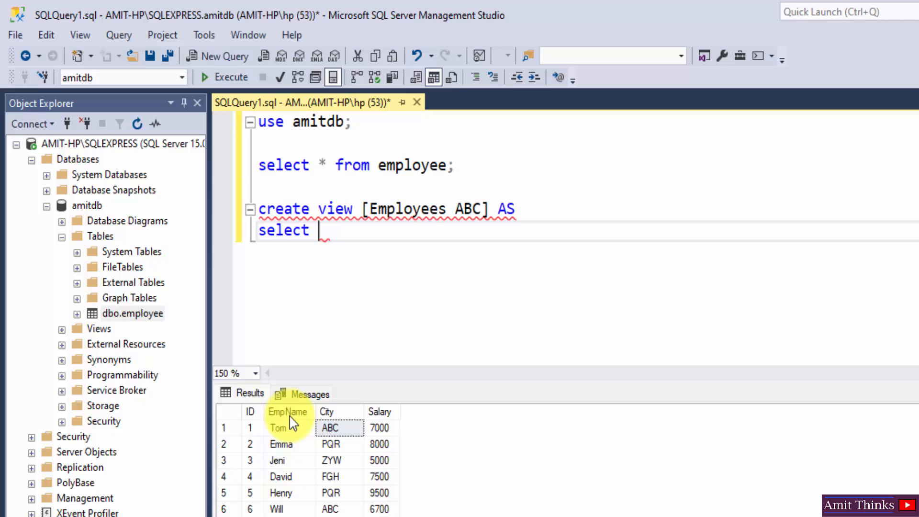
{"action": "type", "text": "E"}
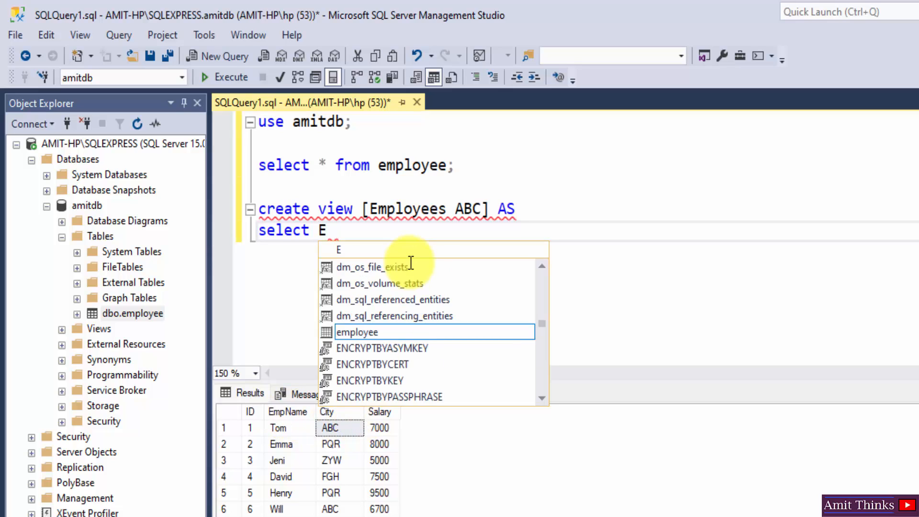
{"action": "type", "text": "mpName,"}
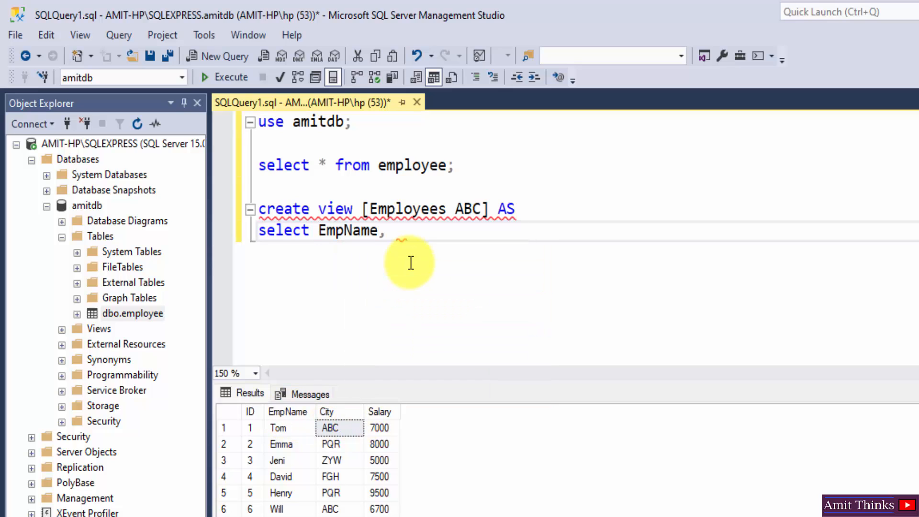
{"action": "type", "text": "City"}
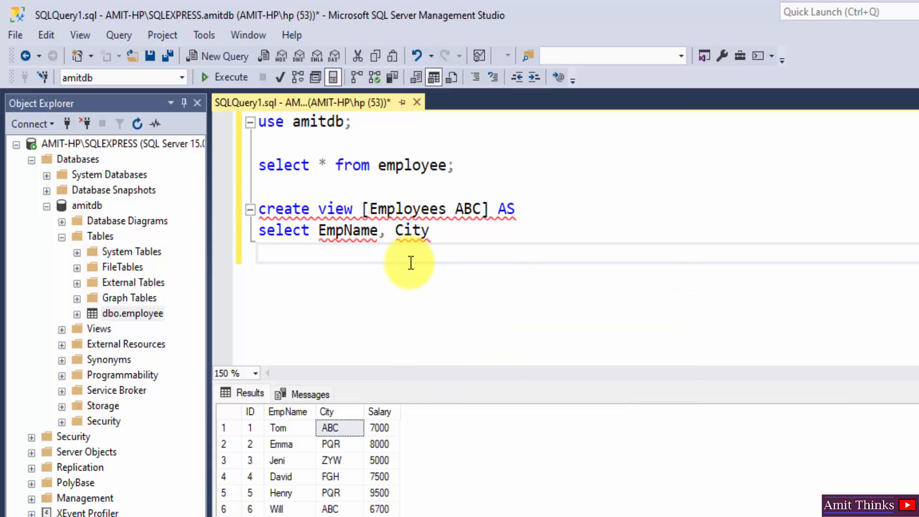
Complete the view with from employee where City = 'ABC' and run it successfully.
{"action": "type", "text": "from employee"}
{"action": "type", "text": "where C"}
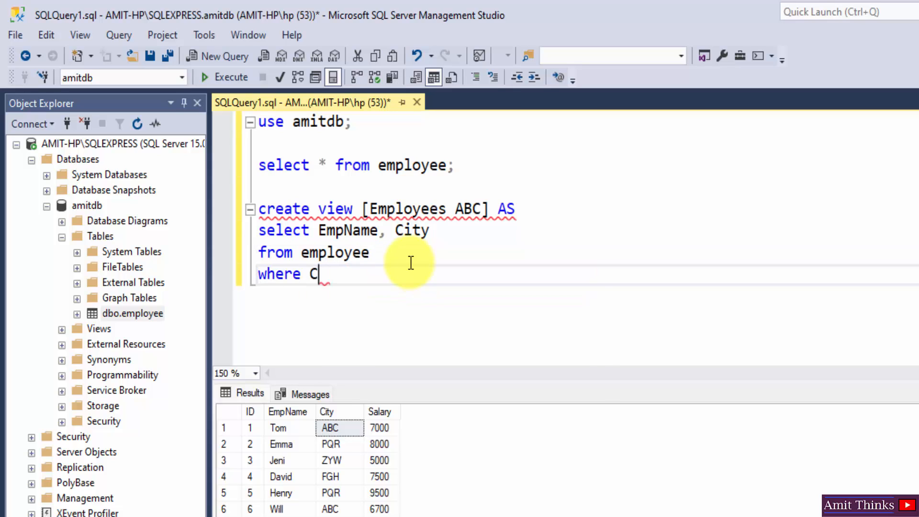
{"action": "type", "text": "ity"}
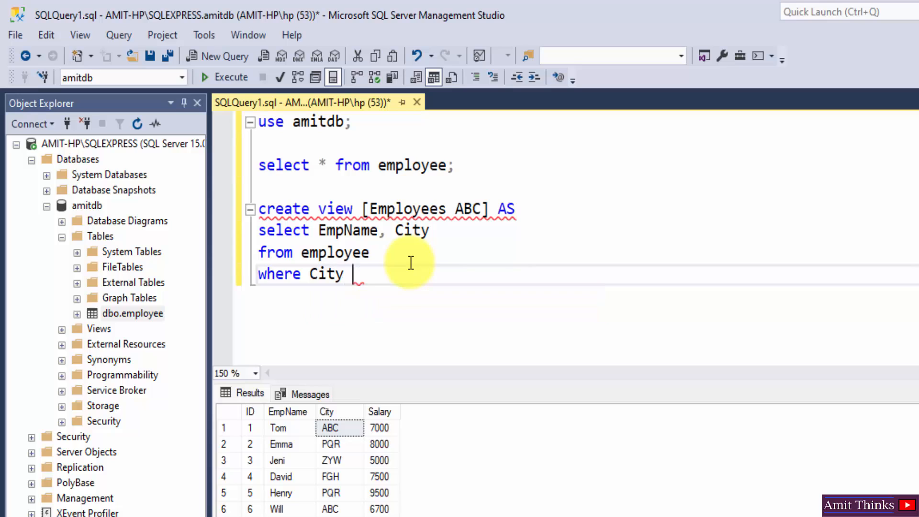
{"action": "type", "text": "= 'ABC"}
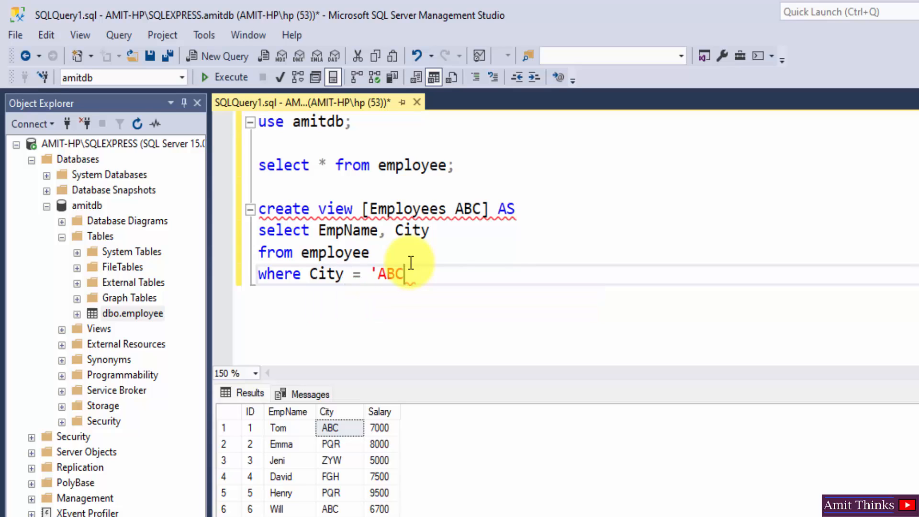
{"action": "type", "text": "'"}
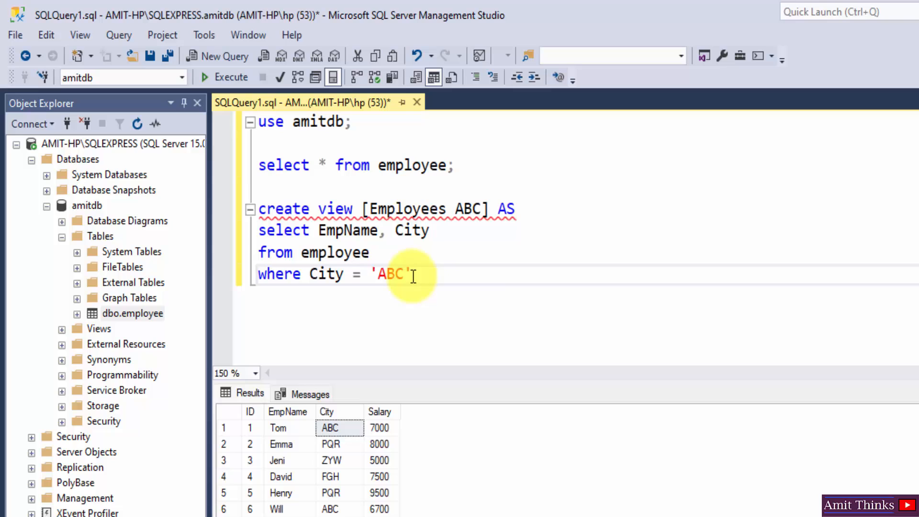
{"action": "type", "text": ";"}
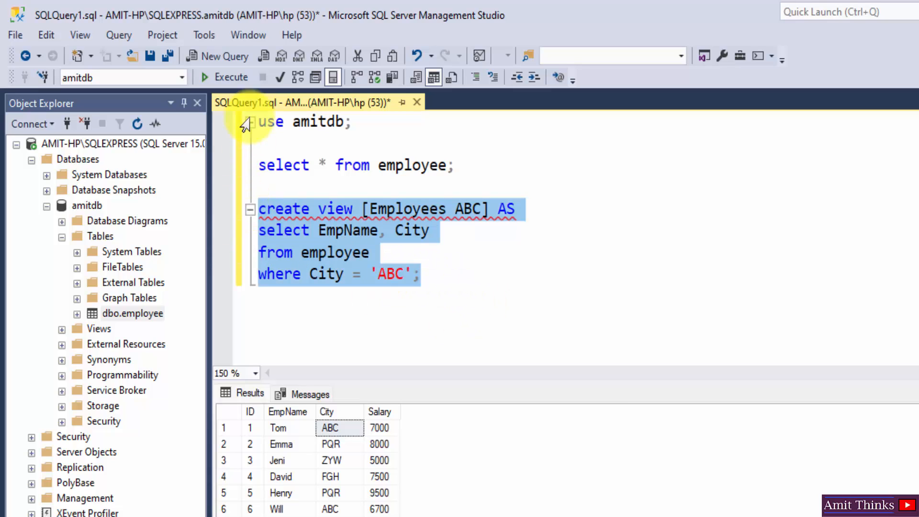
{"action": "left_click", "coordinate": [205, 77]}
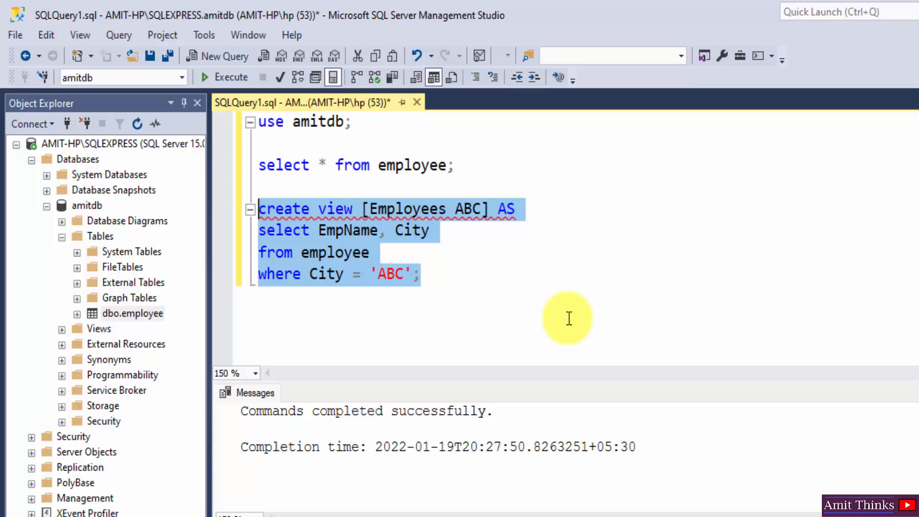
Run select * from [Employees ABC], returning Tom and Will, and position the pasted view copy.
{"action": "type", "text": "s"}
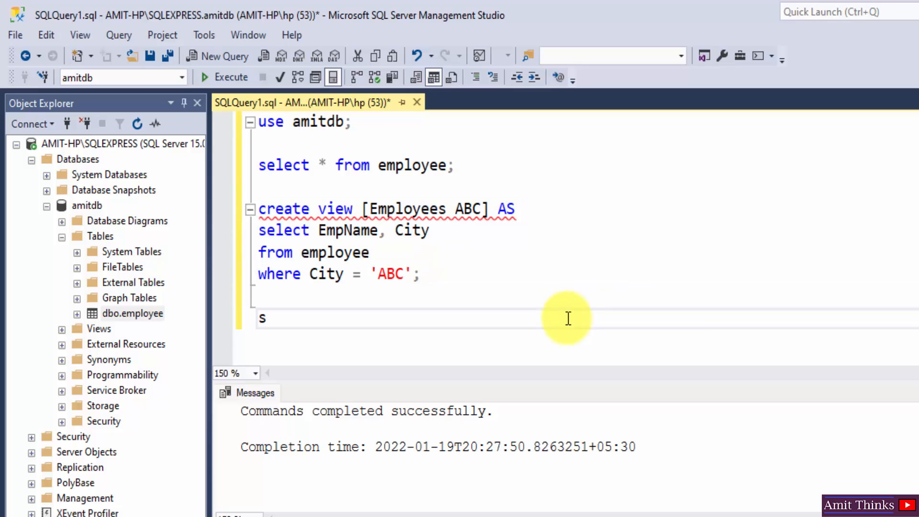
{"action": "type", "text": "elect * from"}
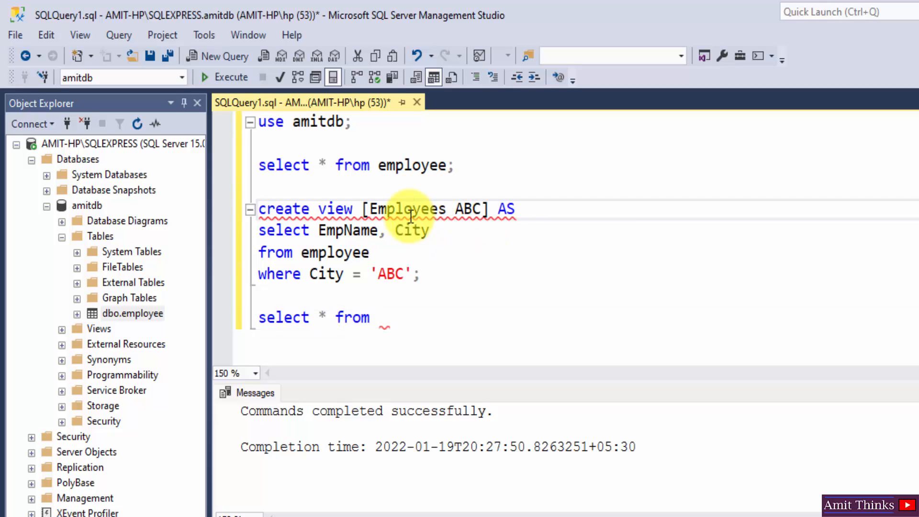
{"action": "mouse_move", "coordinate": [428, 209]}
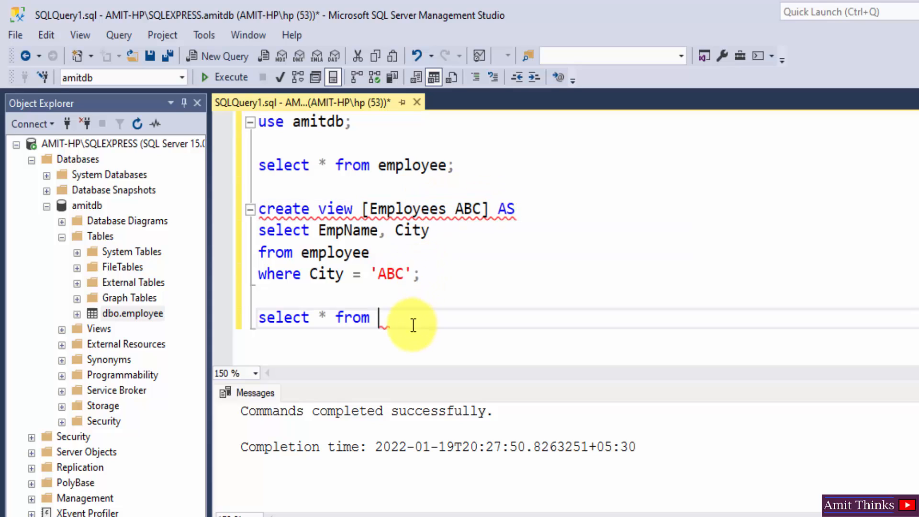
{"action": "type", "text": "[Employees ABC]"}
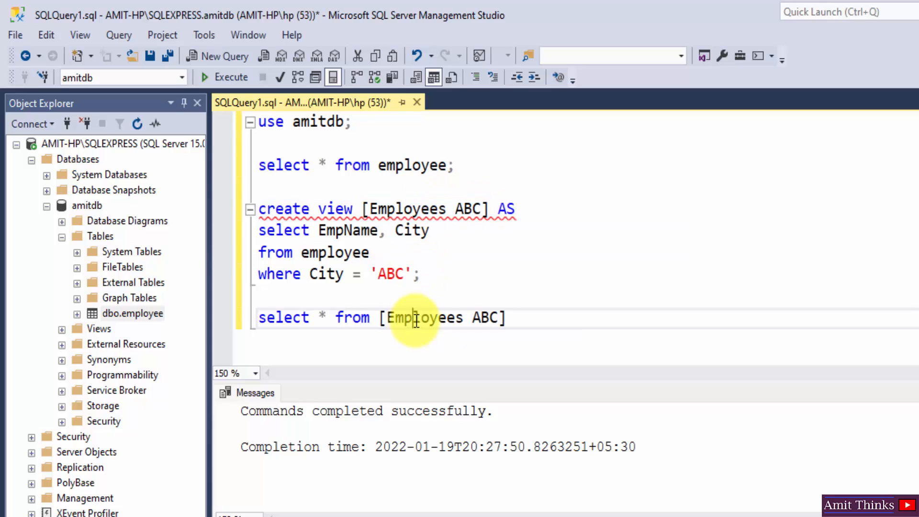
{"action": "type", "text": ";"}
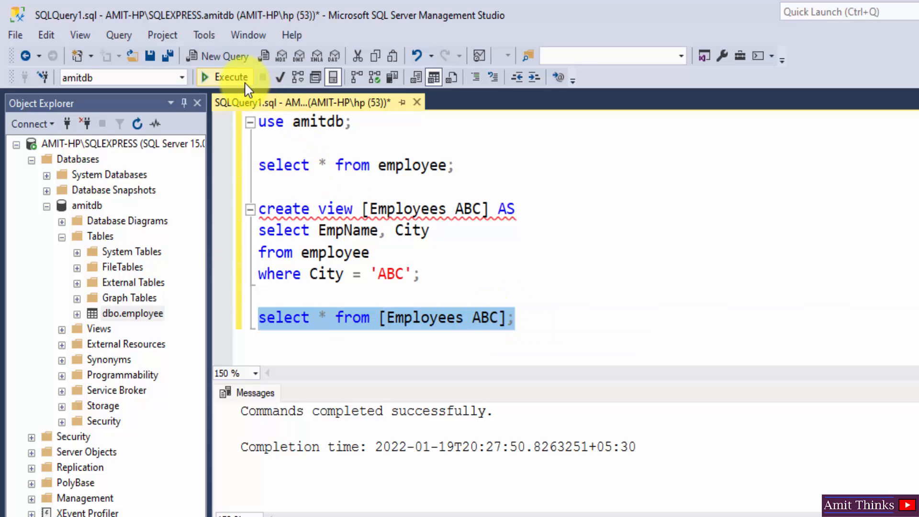
{"action": "left_click", "coordinate": [231, 76]}
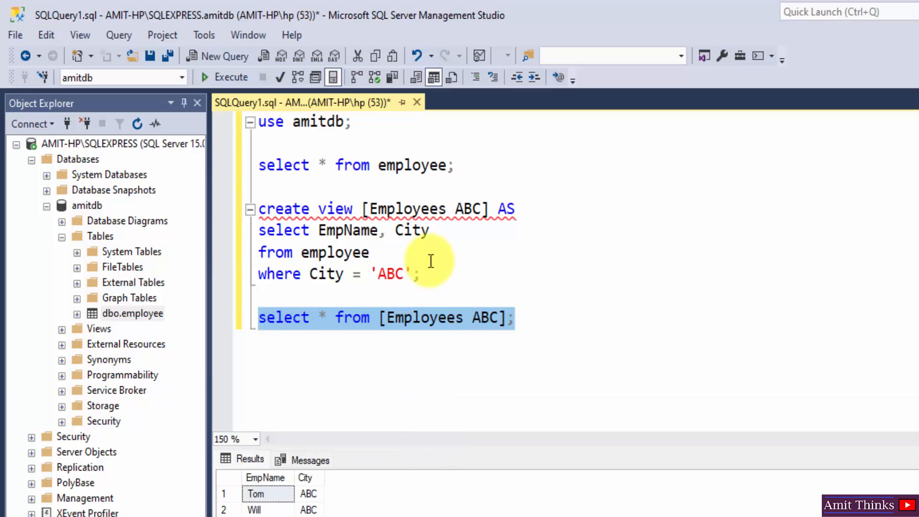
{"action": "left_click", "coordinate": [516, 317]}
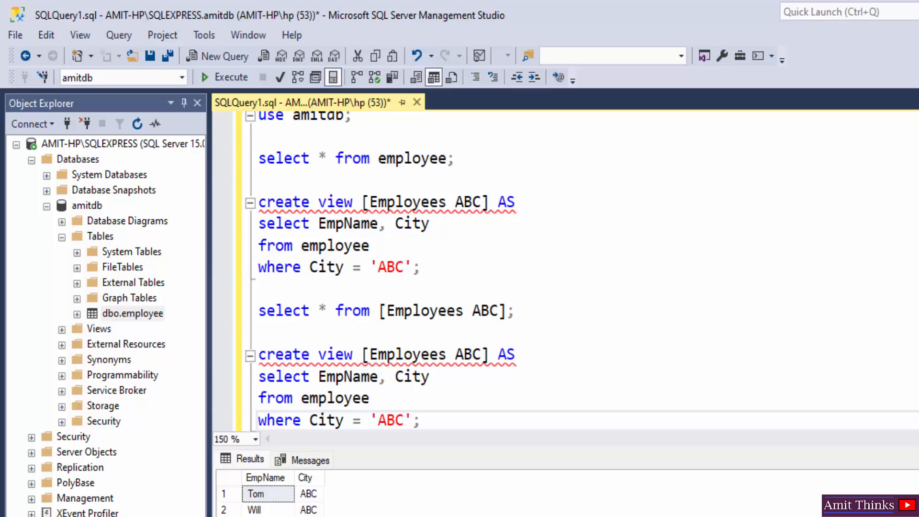
Rename the pasted view definition to [Salary ABOVE 7000].
{"action": "scroll", "scroll_direction": "down", "scroll_amount": 3}
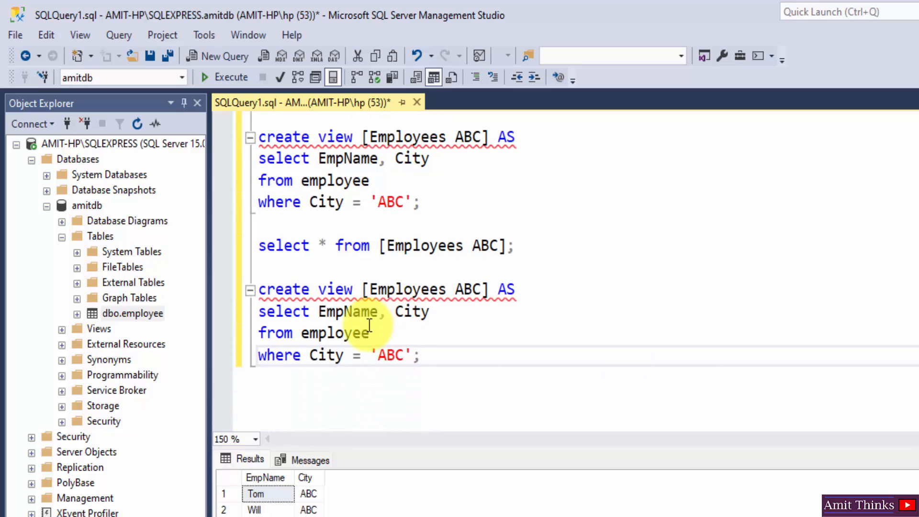
{"action": "mouse_move", "coordinate": [411, 289]}
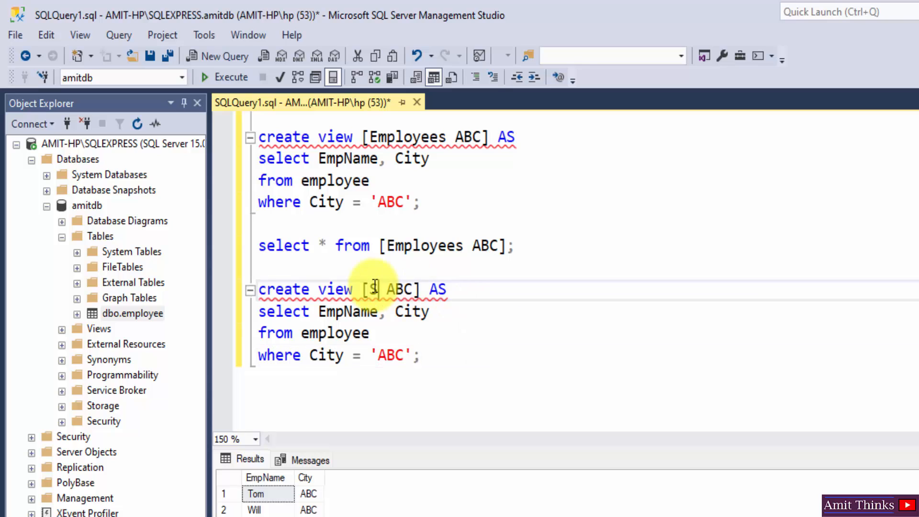
{"action": "type", "text": "Salary"}
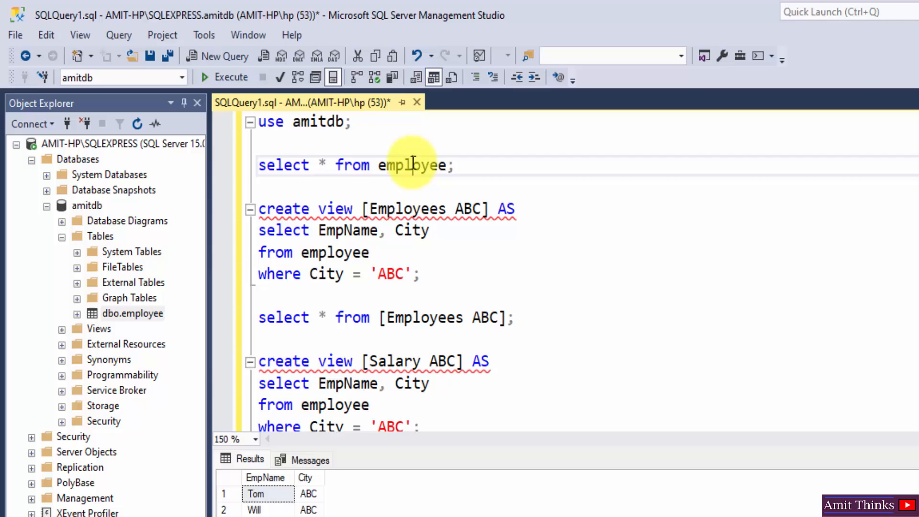
{"action": "left_click", "coordinate": [227, 77]}
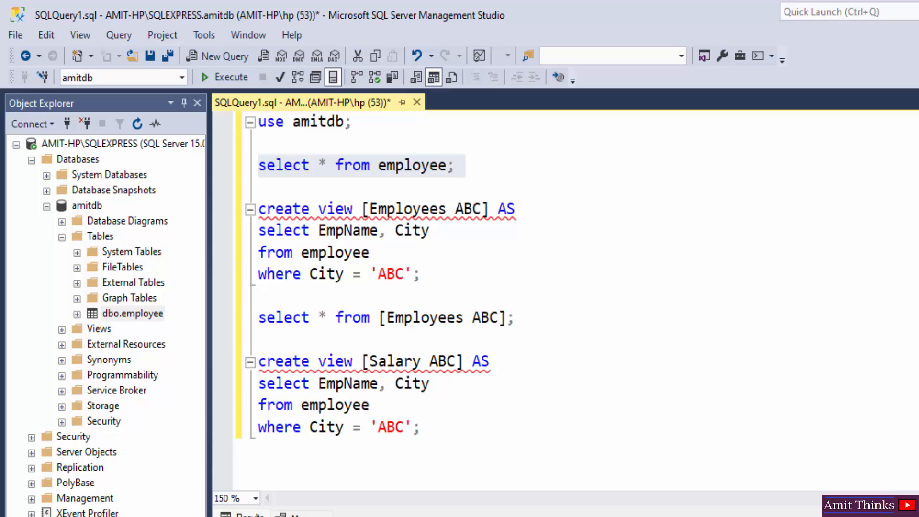
{"action": "scroll", "scroll_direction": "down", "scroll_amount": 3}
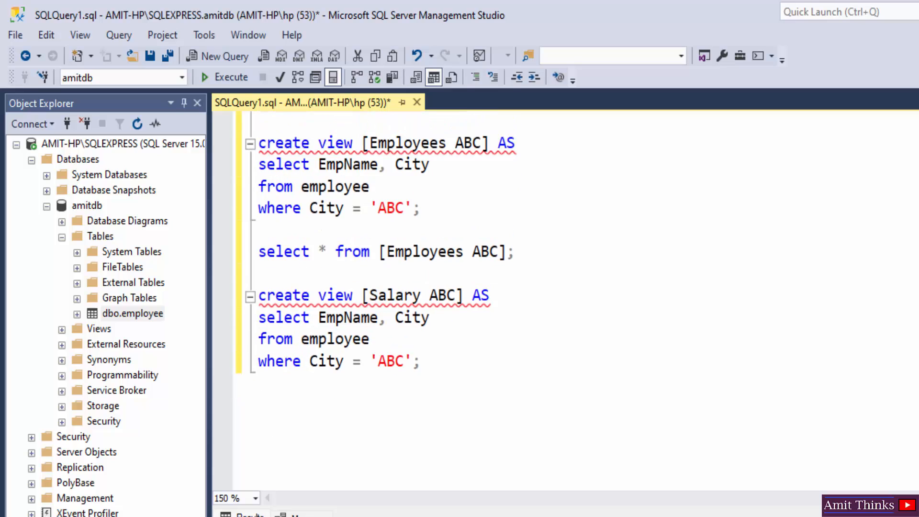
{"action": "double_click", "coordinate": [443, 295]}
{"action": "type", "text": "OVE "}
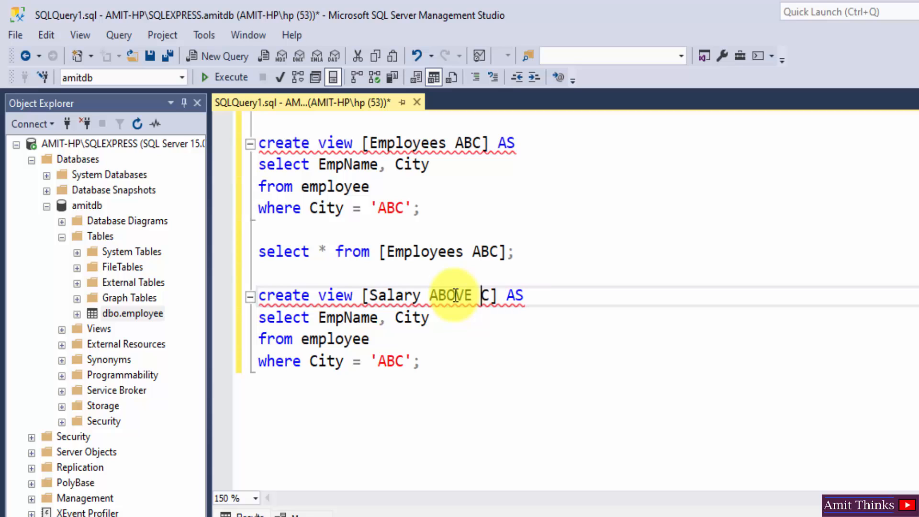
{"action": "type", "text": "7"}
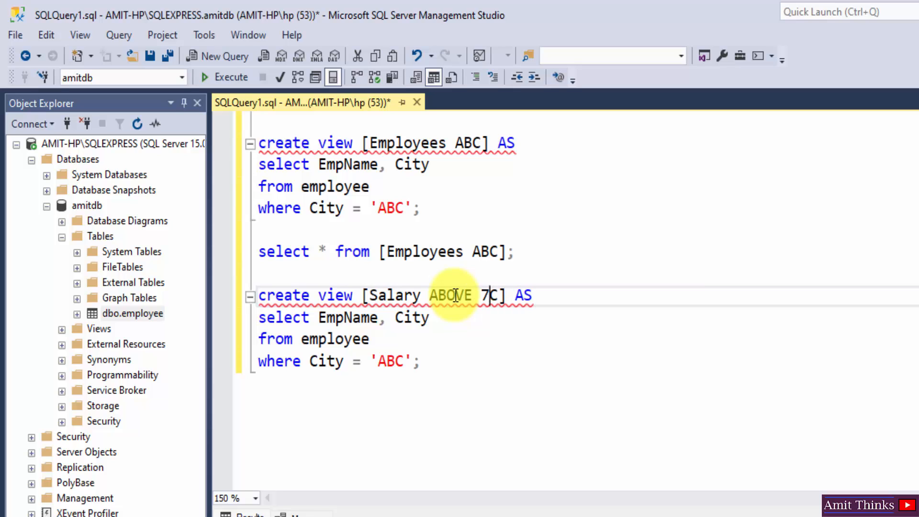
{"action": "type", "text": "000"}
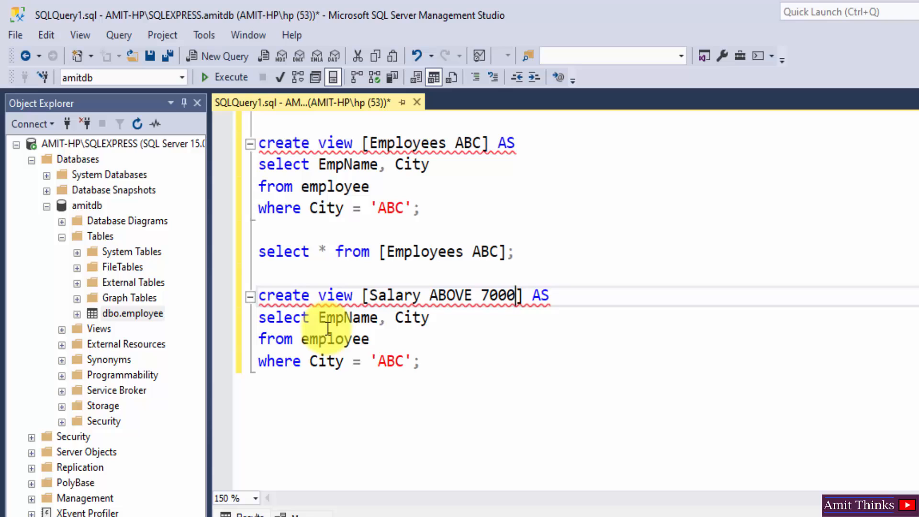
Add Salary to the selected columns and change the filter to Salary > 7000.
{"action": "double_click", "coordinate": [347, 316]}
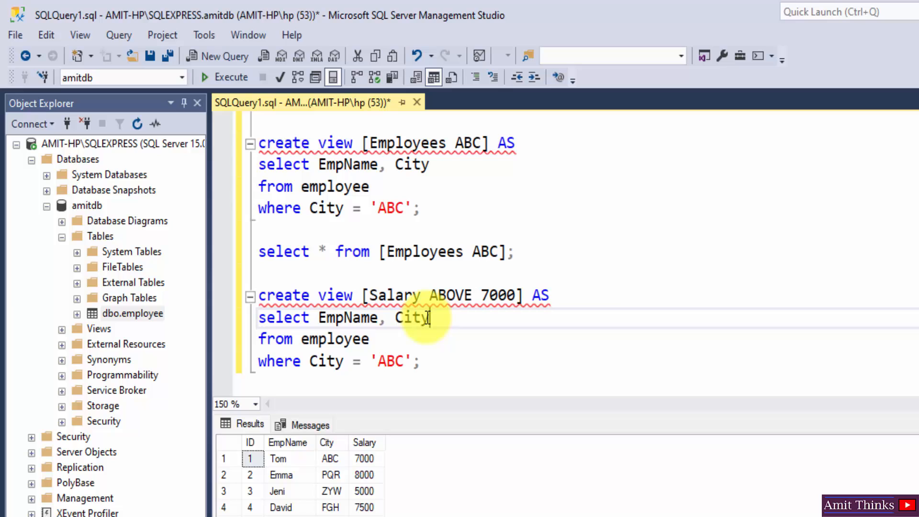
{"action": "type", "text": ", Salary"}
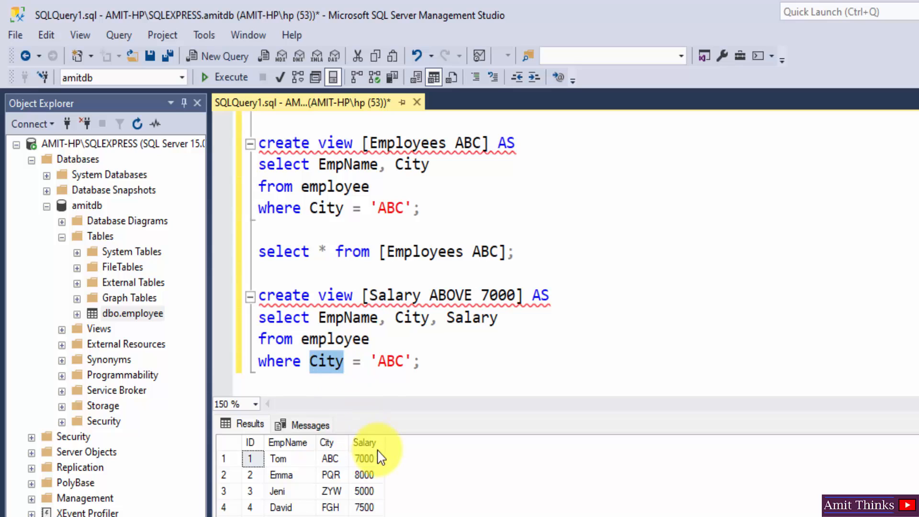
{"action": "mouse_move", "coordinate": [376, 451]}
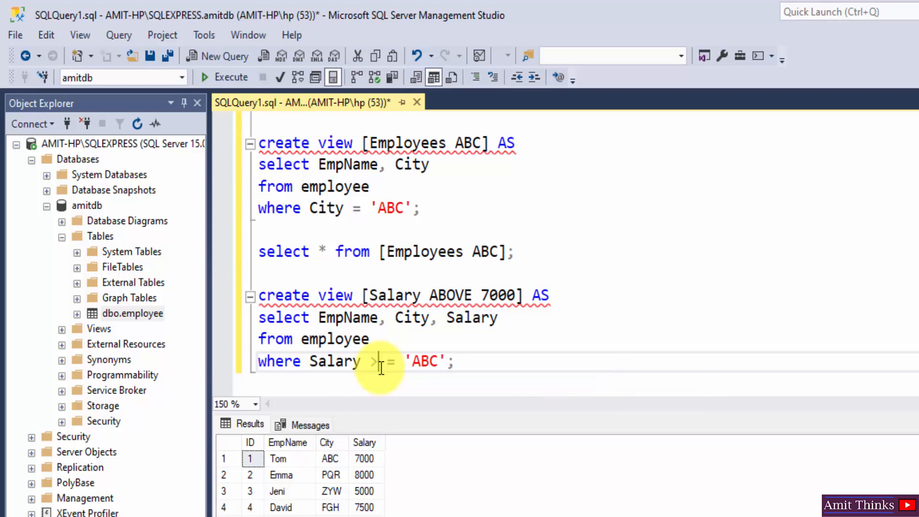
{"action": "type", "text": "7000"}
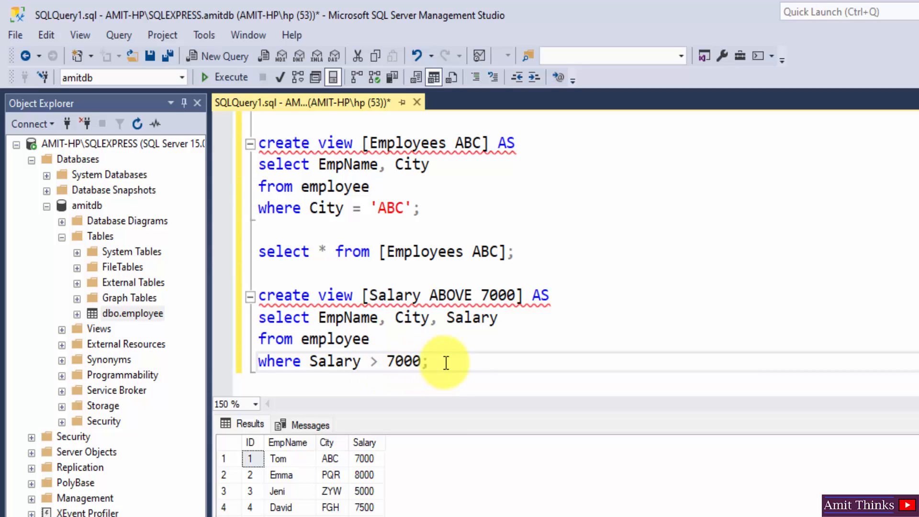
Run the Salary ABOVE 7000 view definition to create the view.
{"action": "left_click_drag", "start_coordinate": [428, 362], "coordinate": [259, 296]}
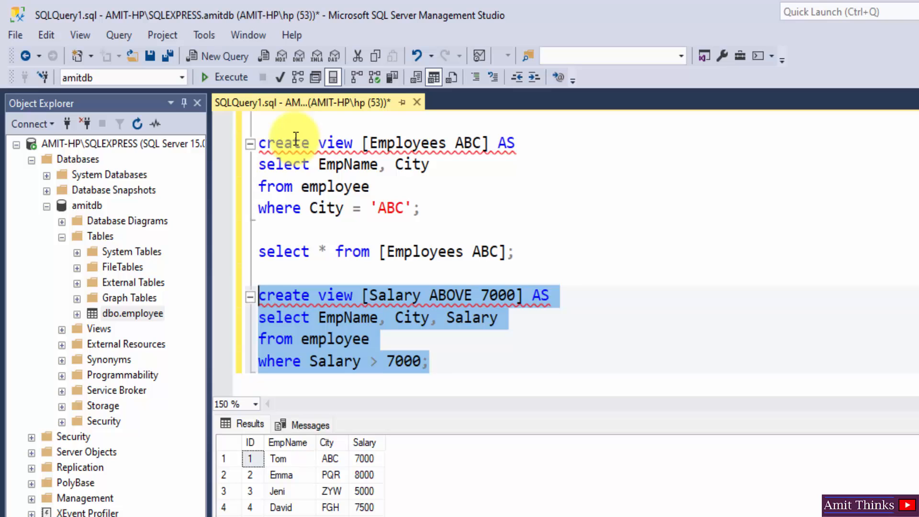
{"action": "left_click", "coordinate": [224, 77]}
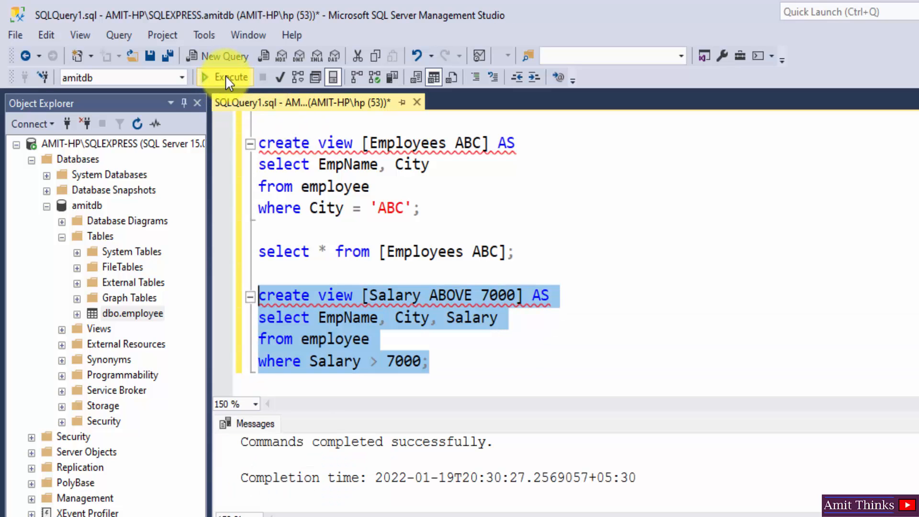
{"action": "mouse_move", "coordinate": [487, 362]}
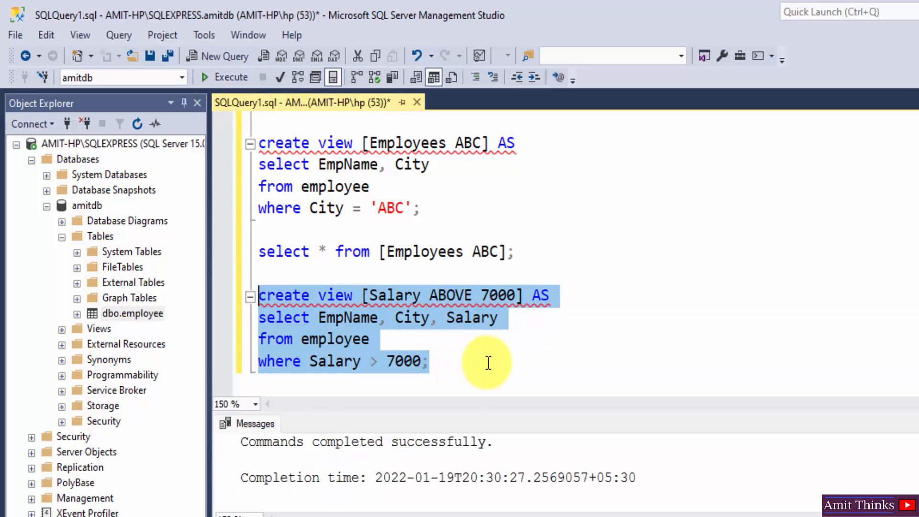
Run select * from [Salary ABOVE 7000], returning Emma, David and Henry.
{"action": "left_click", "coordinate": [489, 384]}
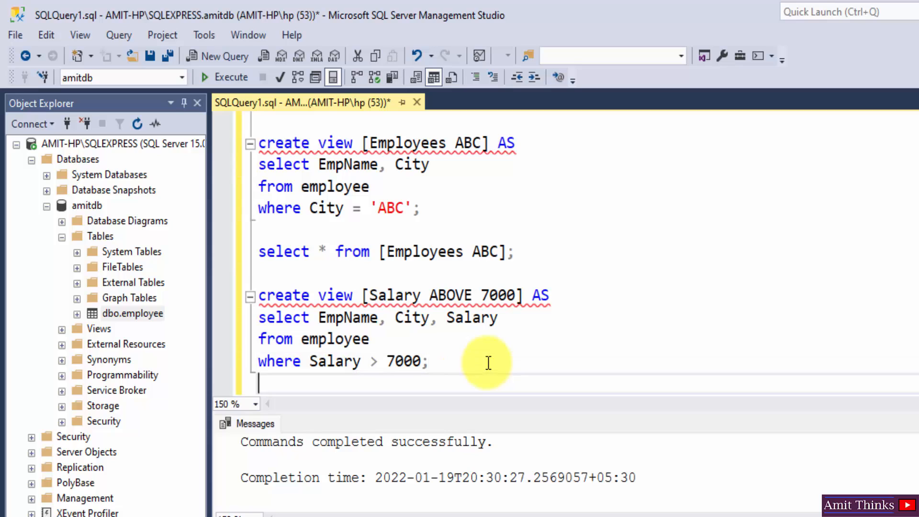
{"action": "type", "text": "s"}
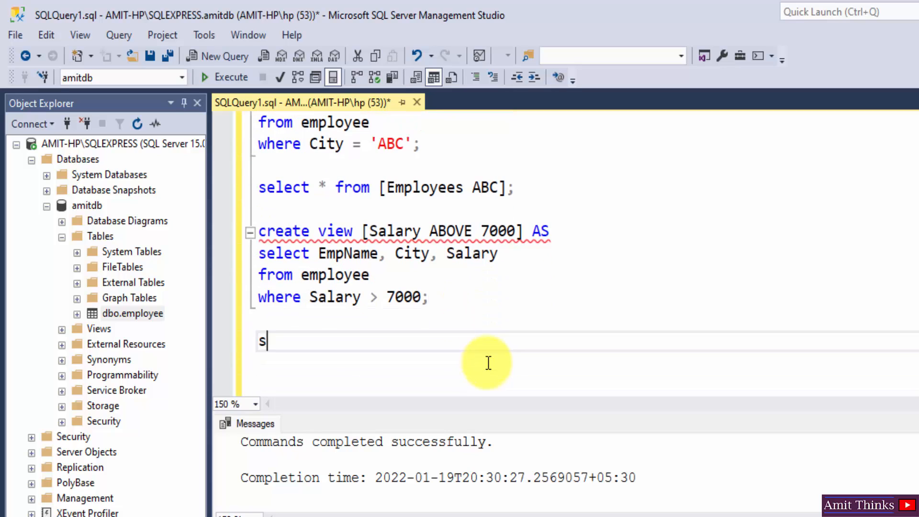
{"action": "type", "text": "elect *"}
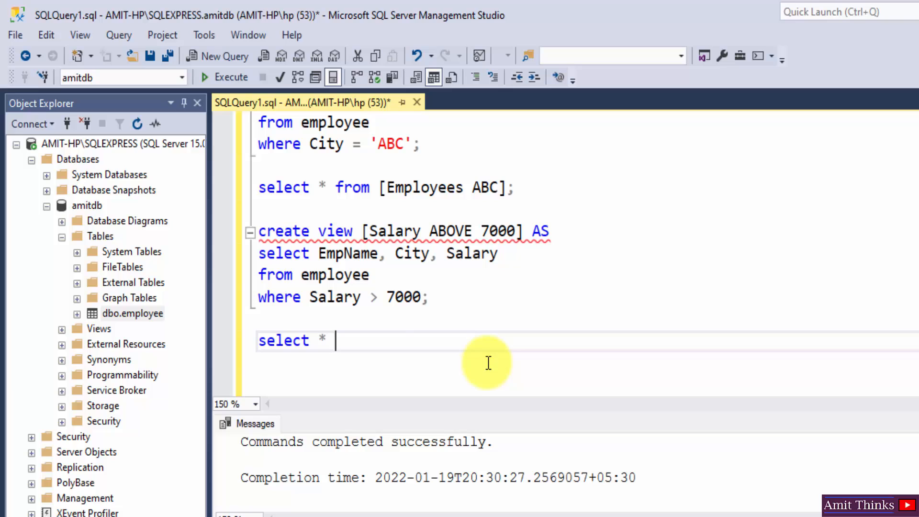
{"action": "type", "text": "from [s"}
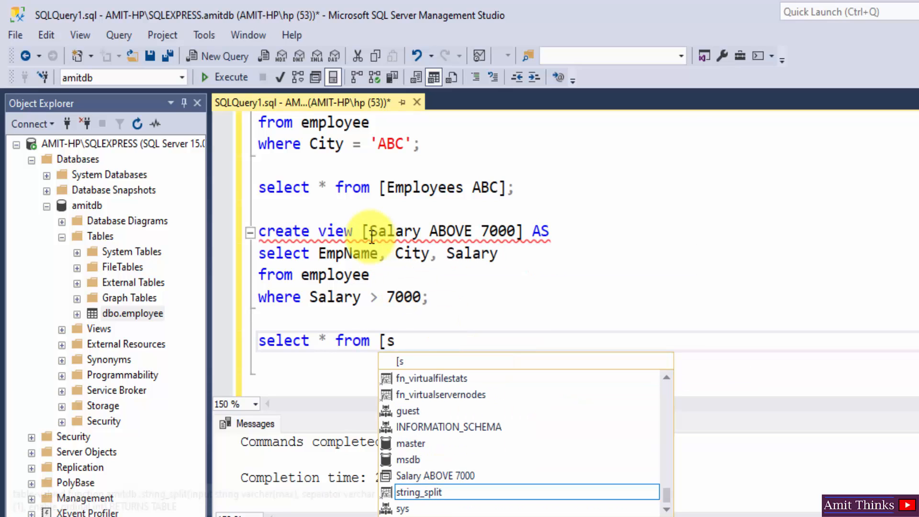
{"action": "type", "text": "alary ABOVE 7000];"}
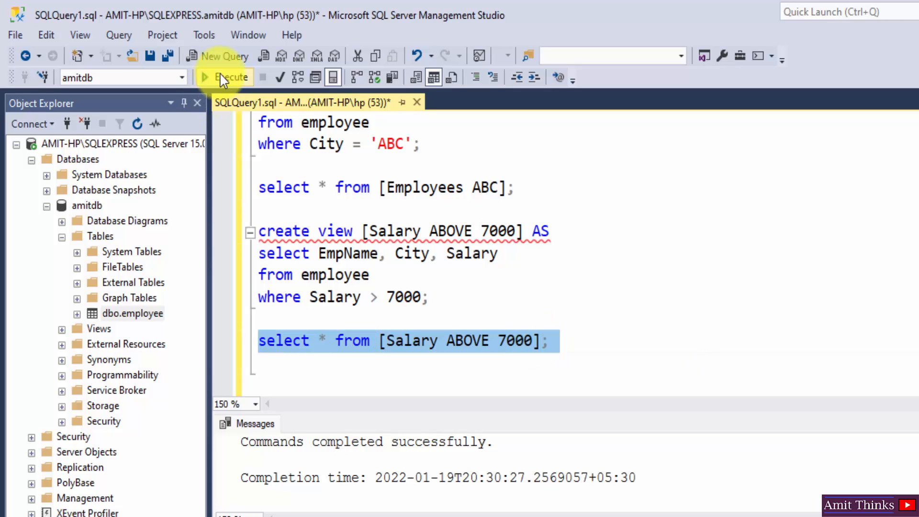
{"action": "left_click", "coordinate": [223, 76]}
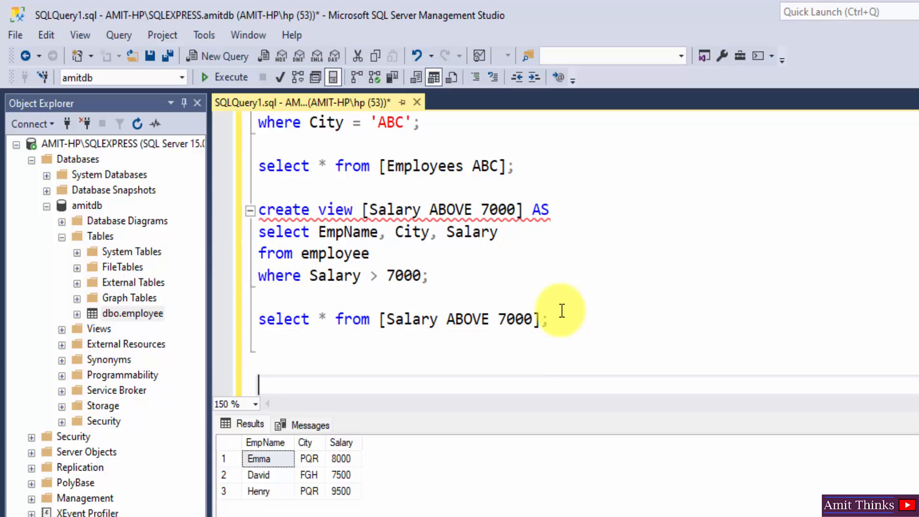
Write DROP VIEW [Employees ABC] from the copied query line and run it to drop the view.
{"action": "triple_click", "coordinate": [390, 166]}
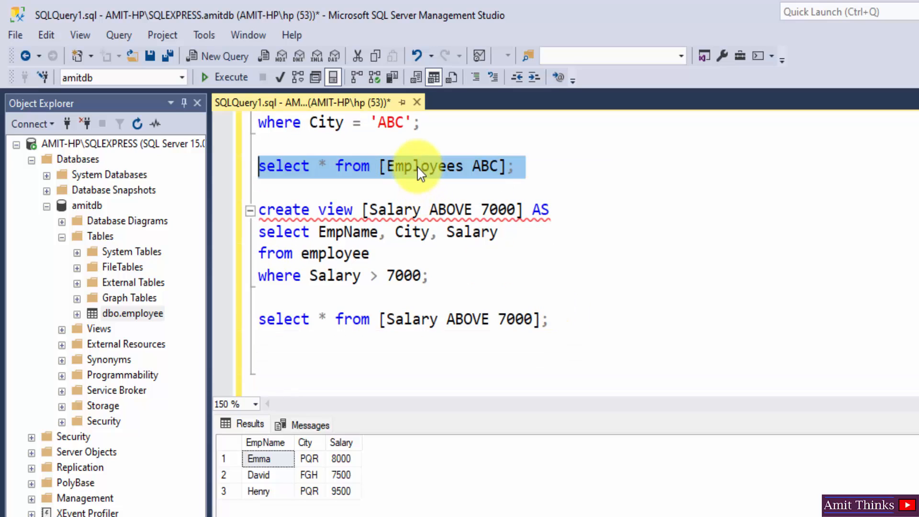
{"action": "left_click", "coordinate": [382, 342]}
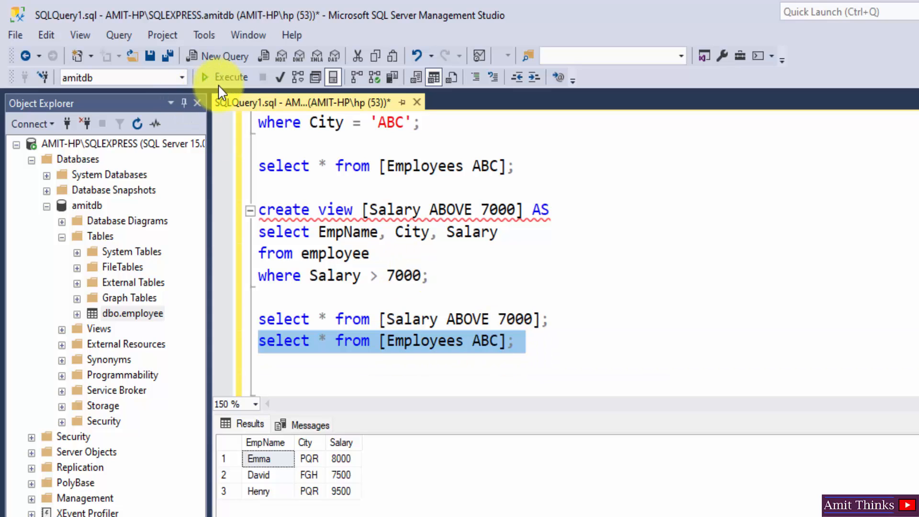
{"action": "left_click", "coordinate": [205, 77]}
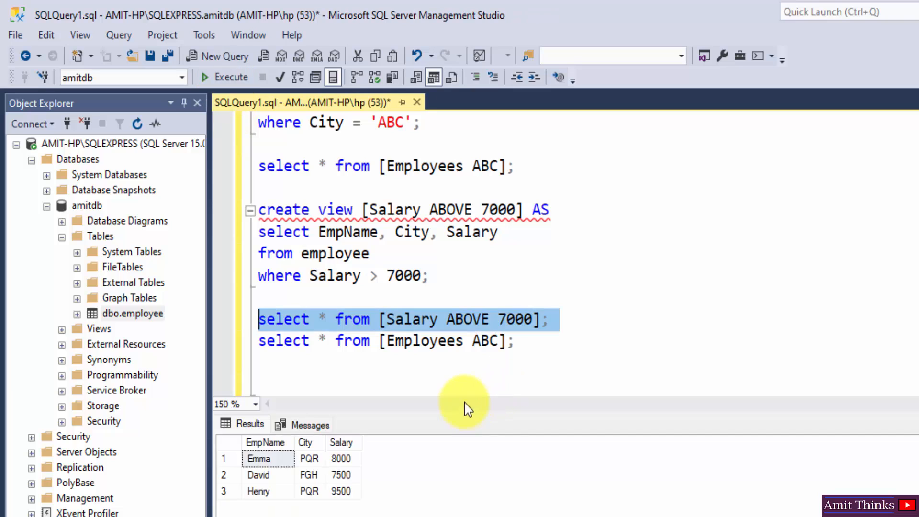
{"action": "left_click", "coordinate": [475, 341]}
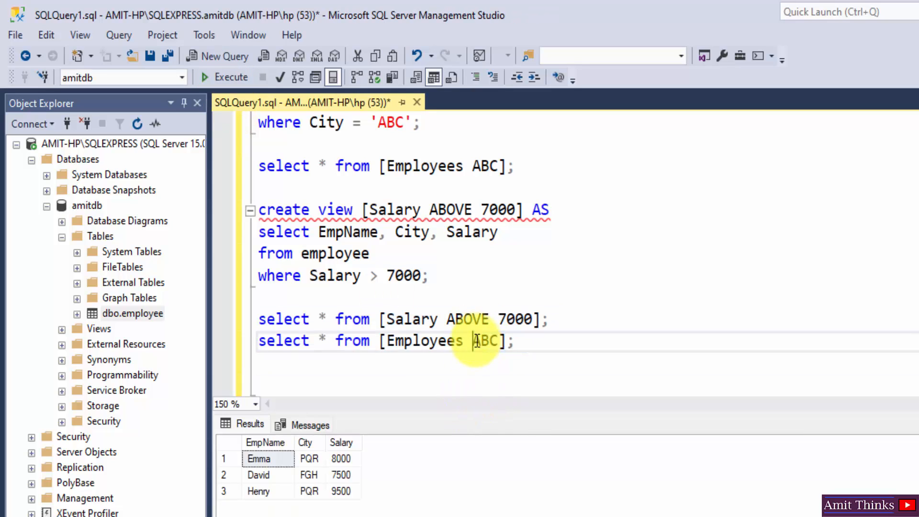
{"action": "left_click_drag", "start_coordinate": [380, 341], "coordinate": [505, 341]}
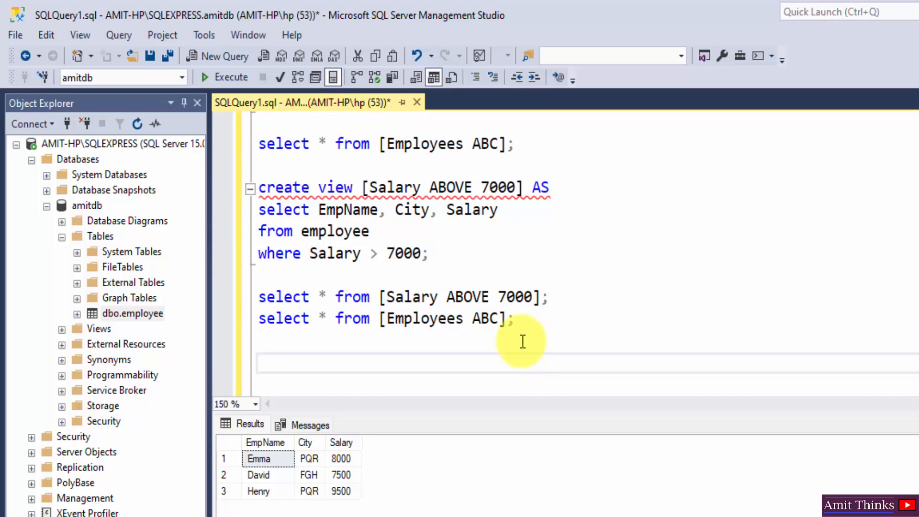
{"action": "type", "text": "DROP"}
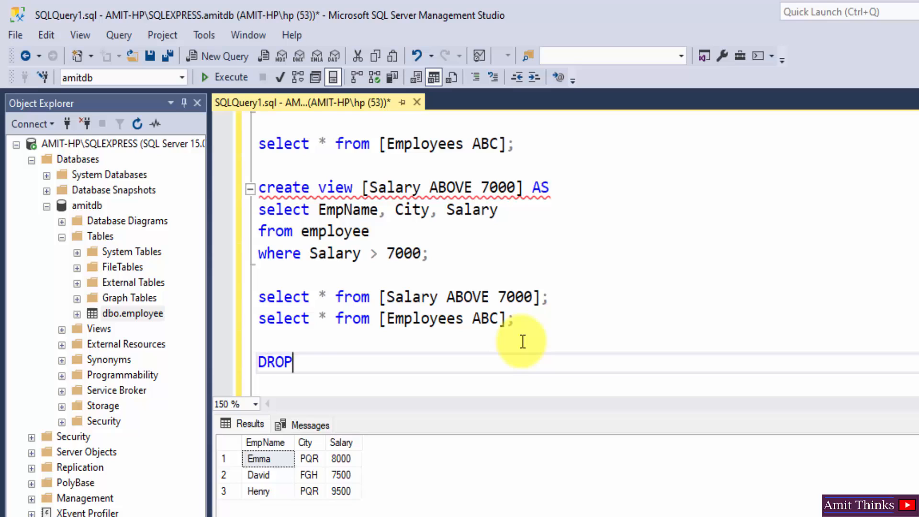
{"action": "type", "text": "VIEW"}
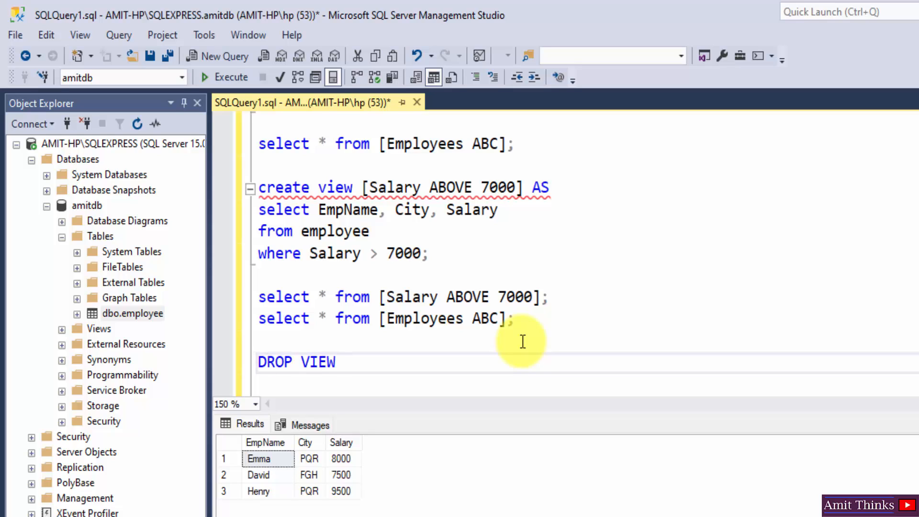
{"action": "type", "text": "[Employees ABC];"}
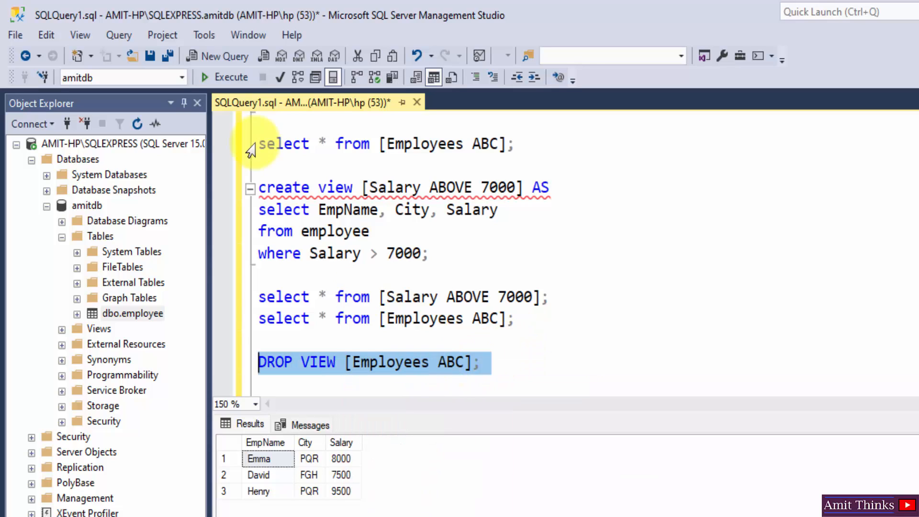
{"action": "left_click", "coordinate": [231, 77]}
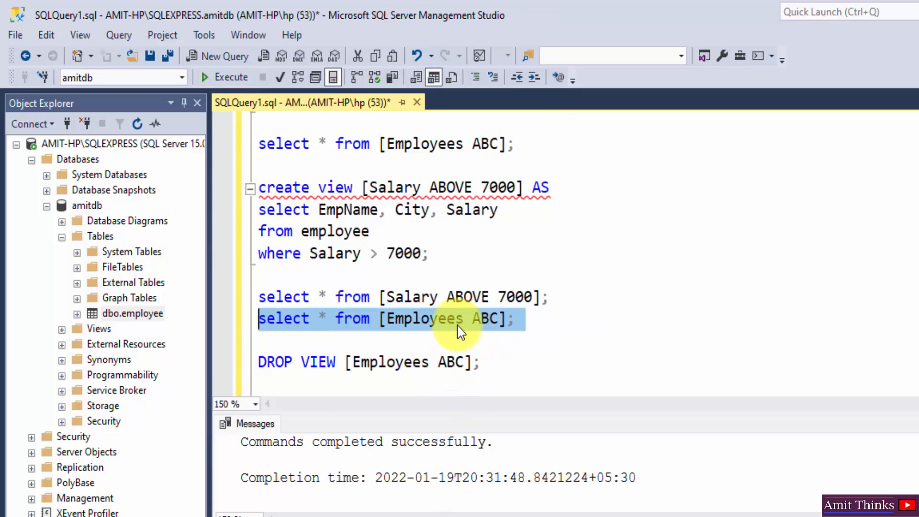
Query the dropped Employees ABC view again, showing the invalid object name error.
{"action": "left_click", "coordinate": [204, 76]}
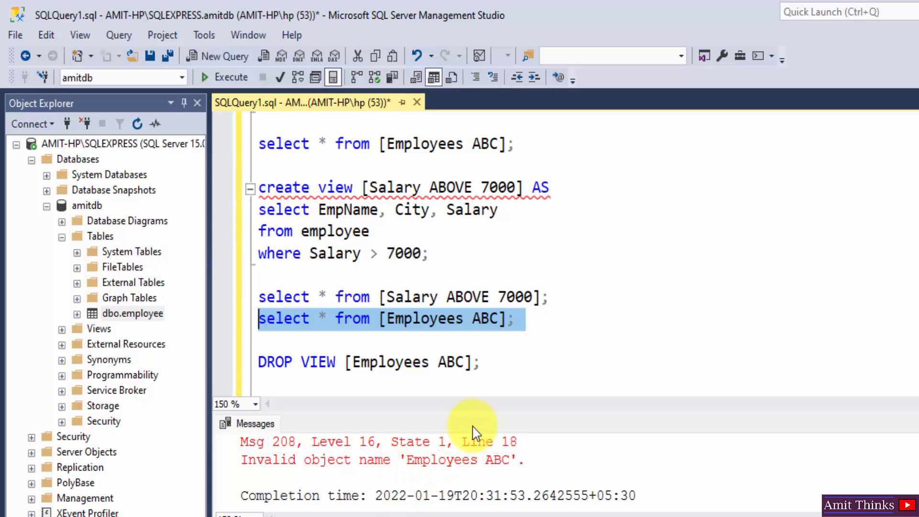
{"action": "mouse_move", "coordinate": [475, 412]}
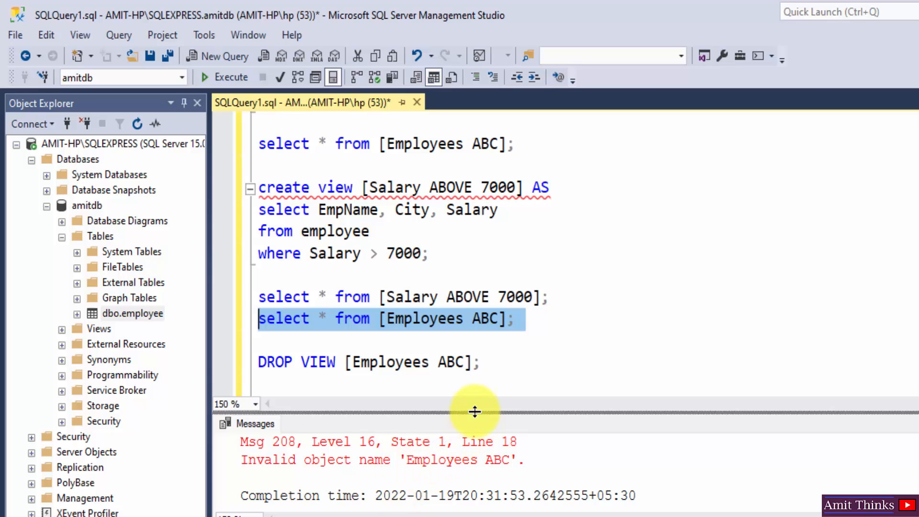